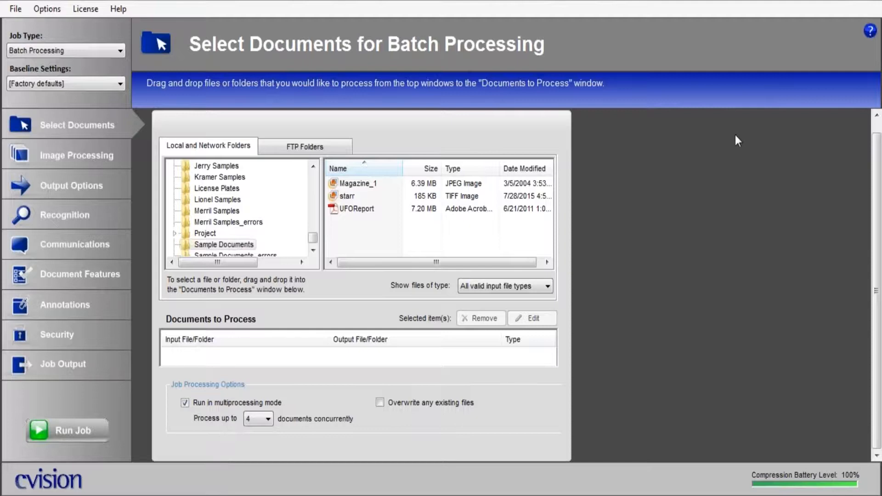
mouse_move(313, 100)
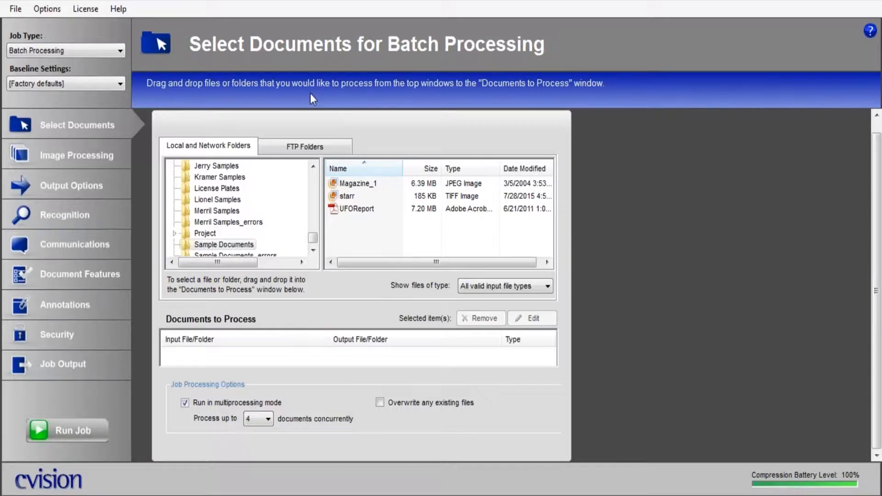
mouse_move(247, 247)
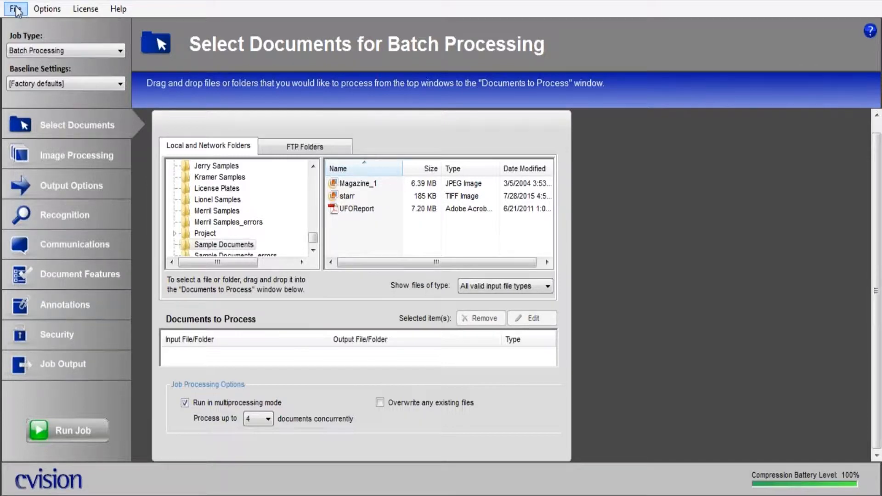
Revert all settings to factory defaults and confirm clearing the configuration.
left_click(15, 8)
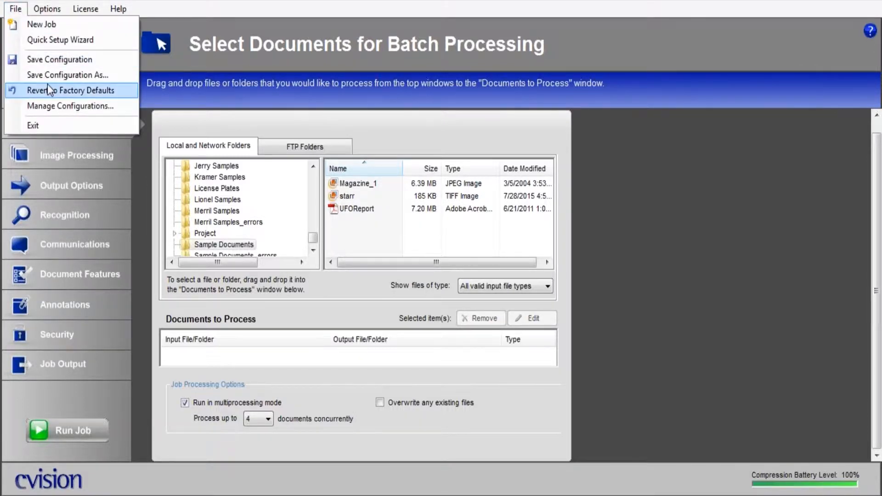
left_click(70, 90)
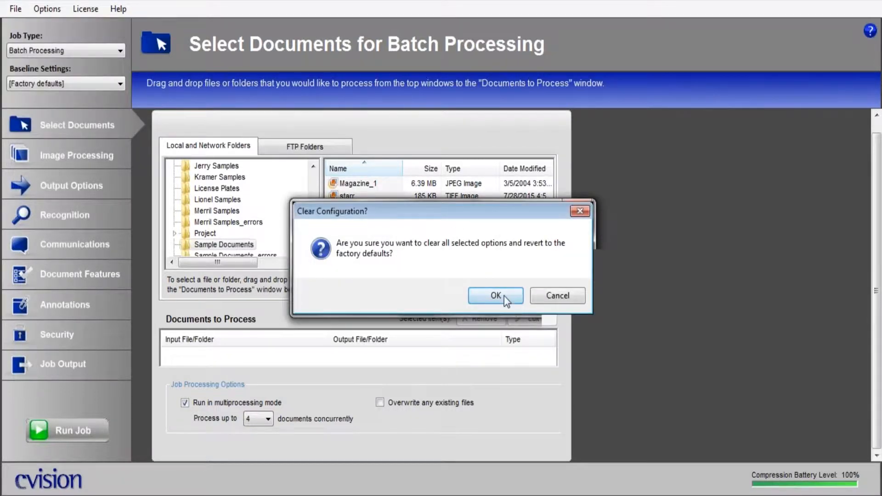
left_click(494, 295)
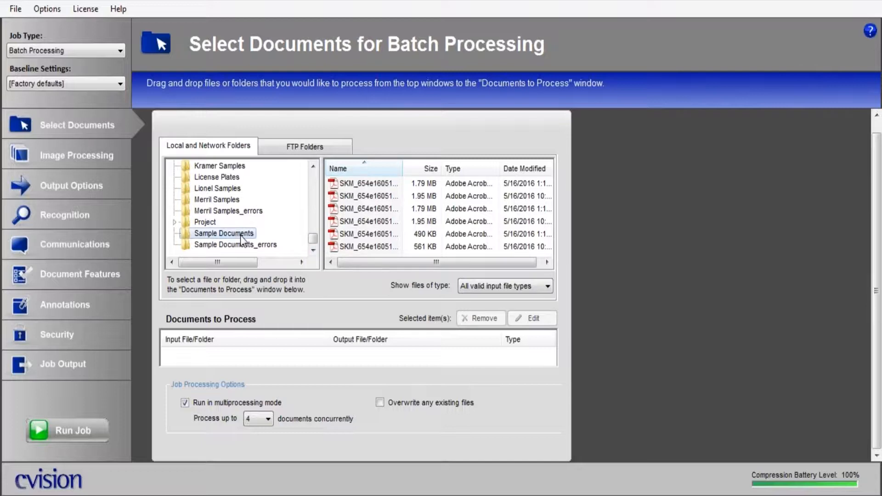
Queue the Sample Documents folder for processing with default folder properties.
double_click(223, 233)
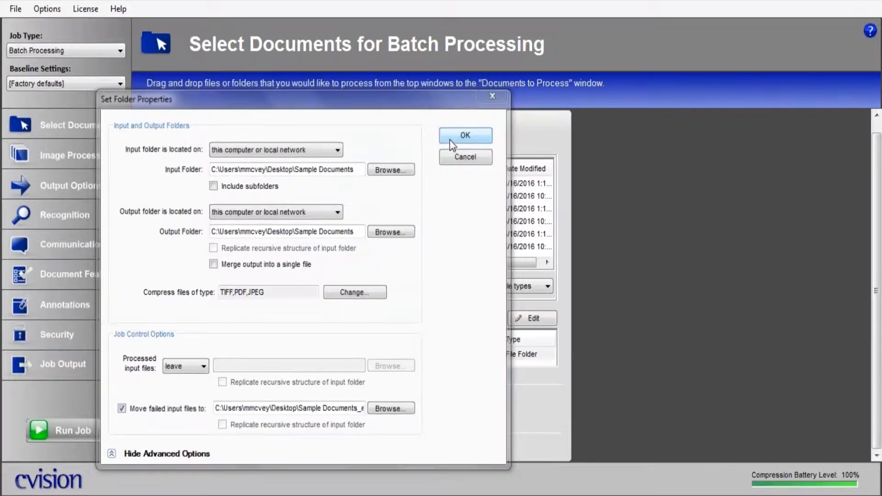
left_click(465, 135)
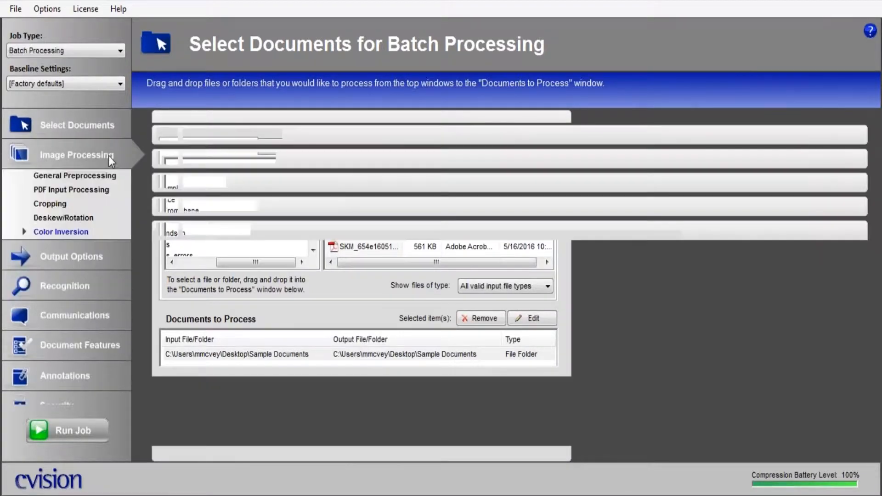
Enable despeckling, rasterize each PDF page, and auto-rotate pages to readable orientation.
left_click(76, 154)
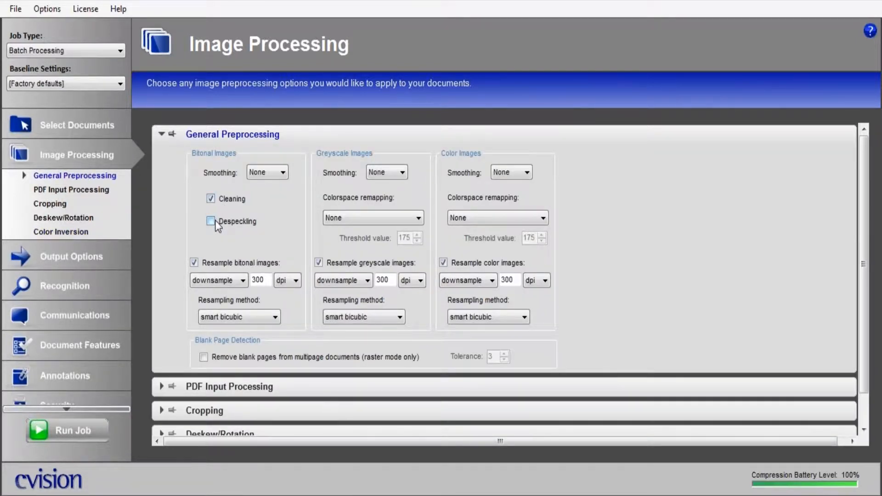
left_click(210, 222)
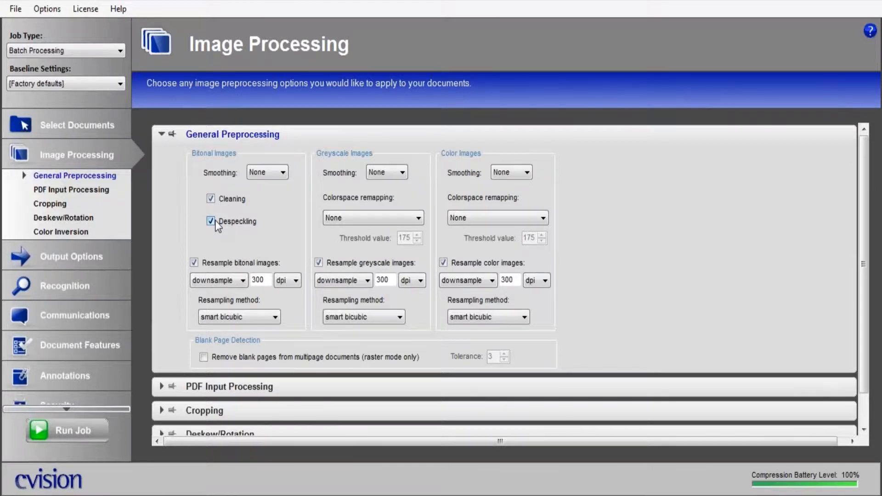
mouse_move(72, 189)
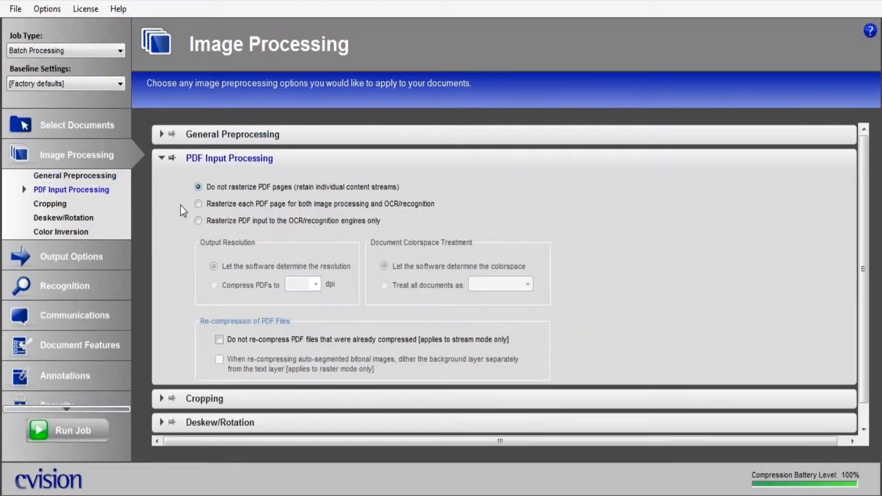
left_click(199, 204)
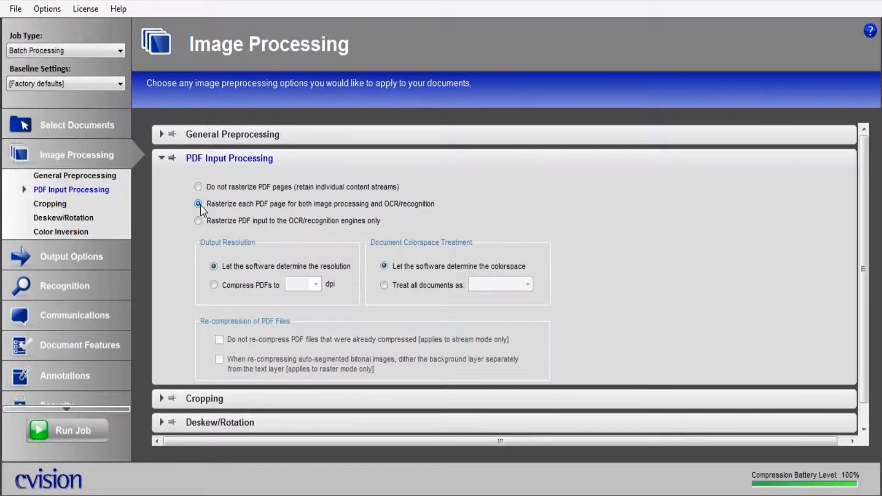
mouse_move(112, 212)
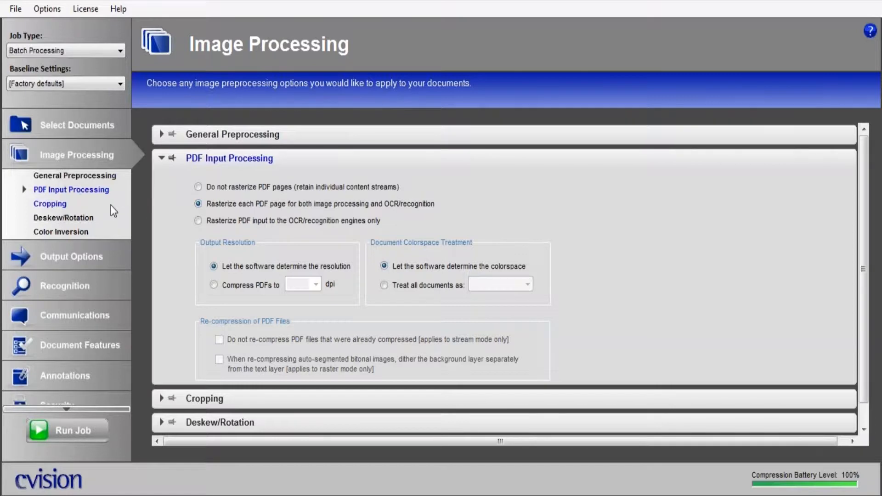
left_click(50, 204)
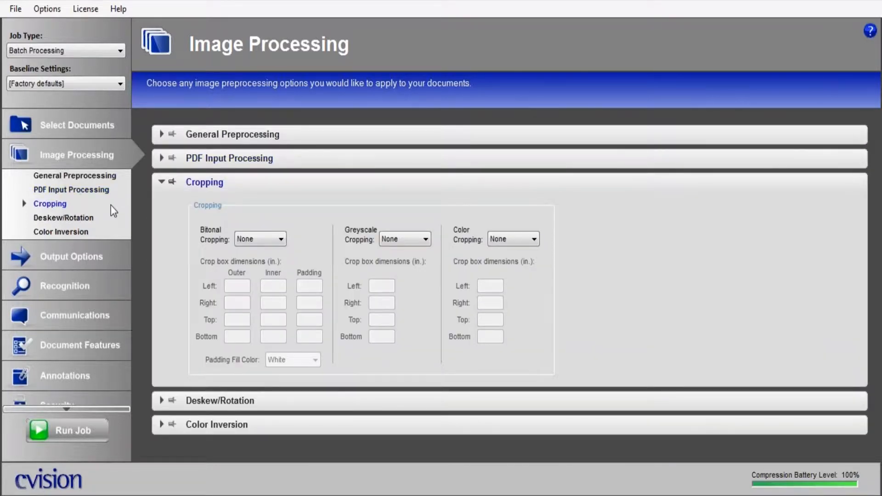
mouse_move(186, 281)
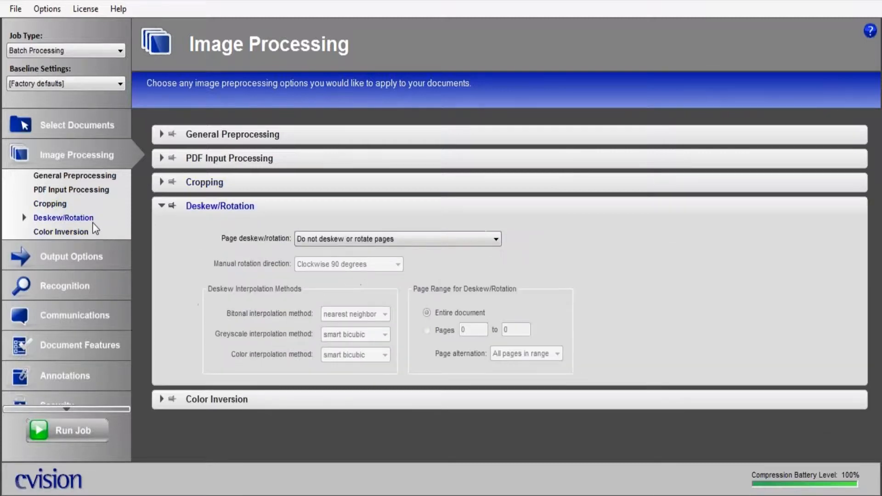
left_click(494, 239)
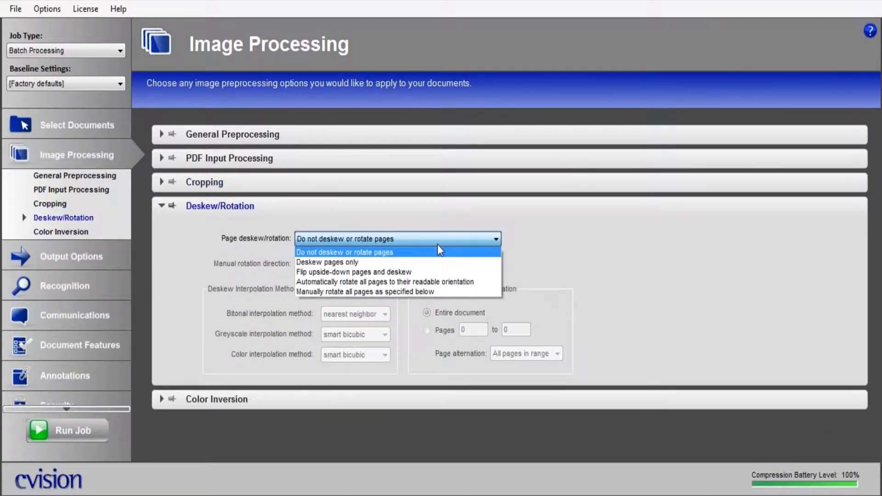
mouse_move(443, 282)
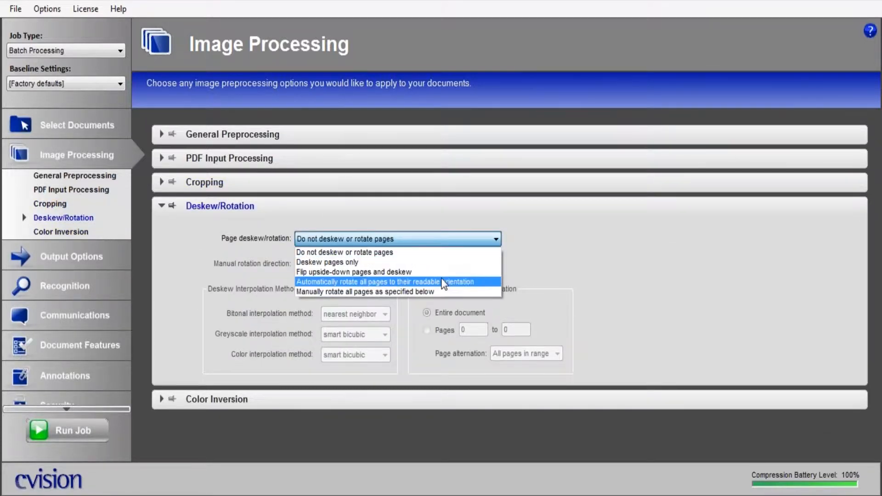
left_click(370, 282)
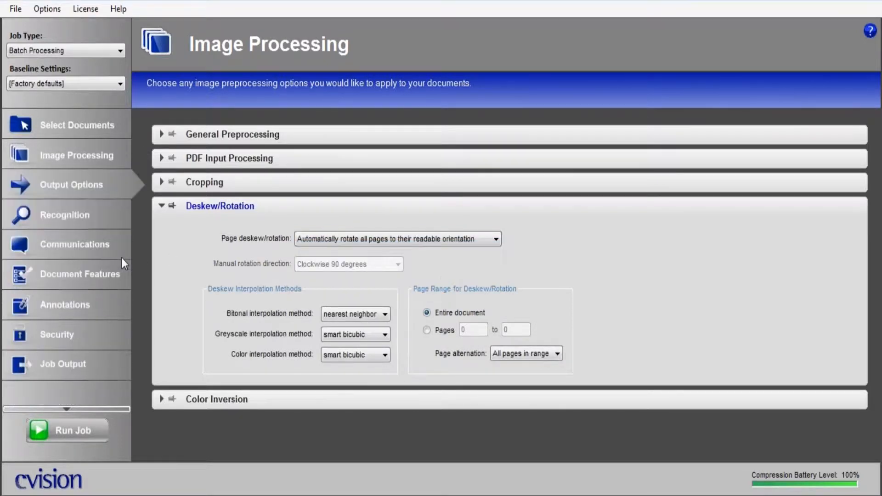
Set the output PDF version to 1.7.
left_click(71, 184)
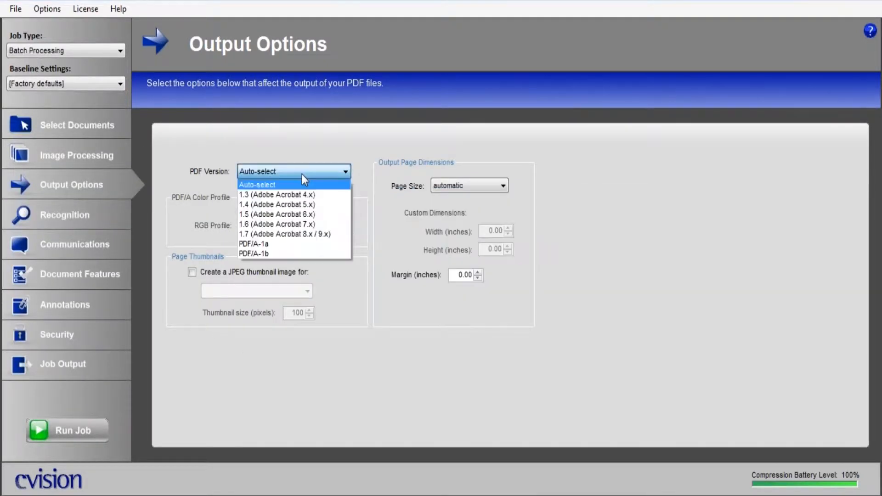
mouse_move(276, 204)
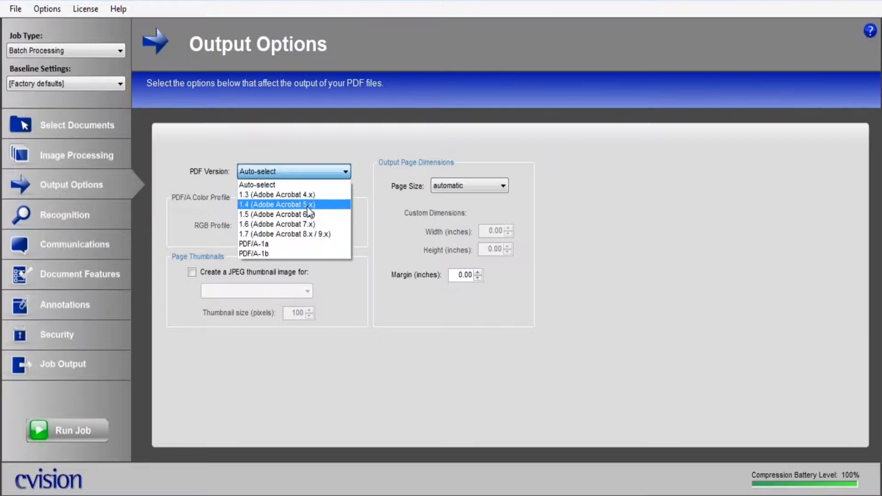
left_click(285, 235)
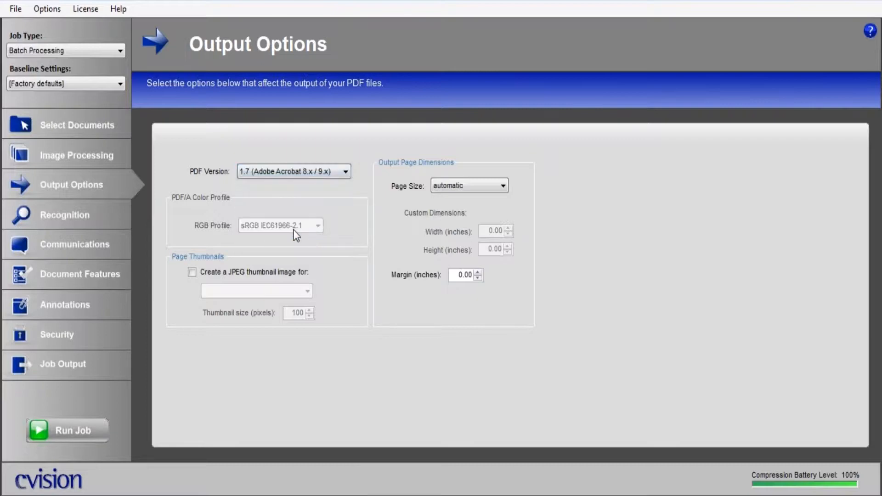
Show the Recognition settings with OCR enabled in Accurate mode and its output options.
left_click(64, 215)
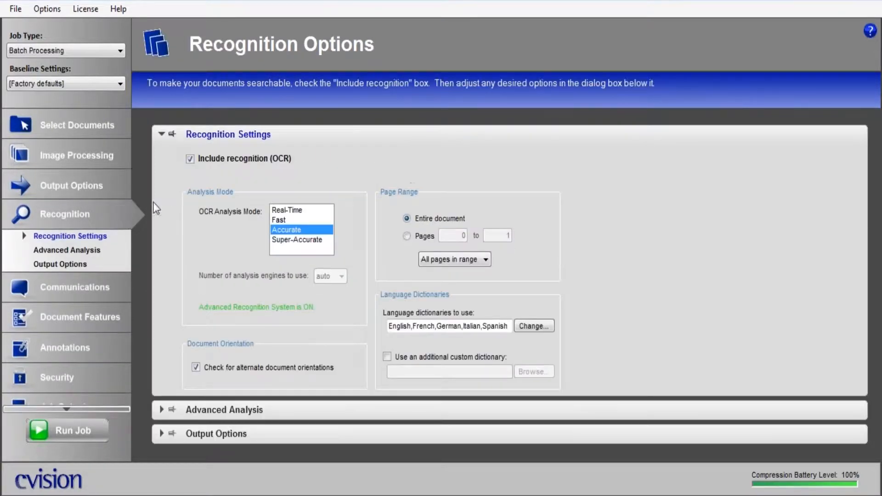
mouse_move(220, 164)
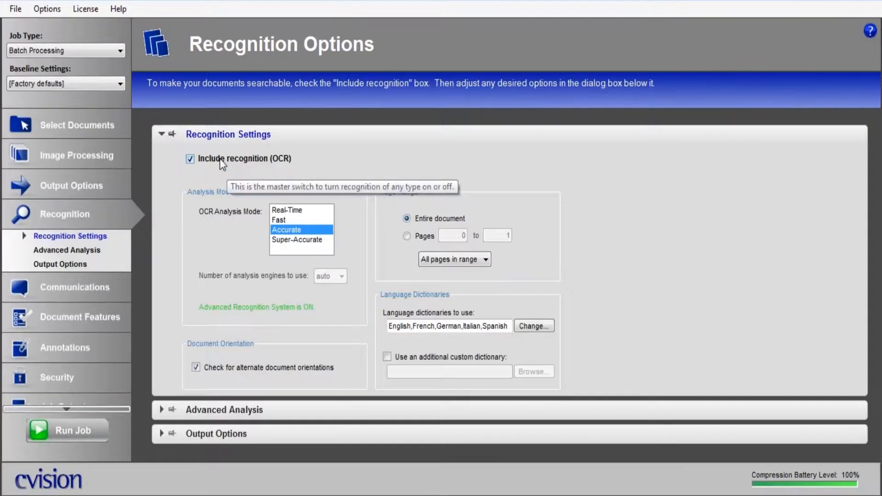
mouse_move(231, 170)
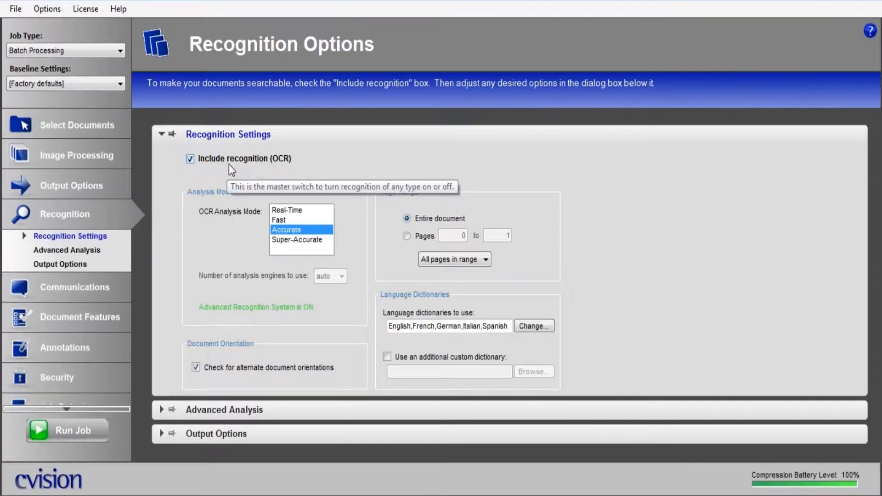
mouse_move(267, 193)
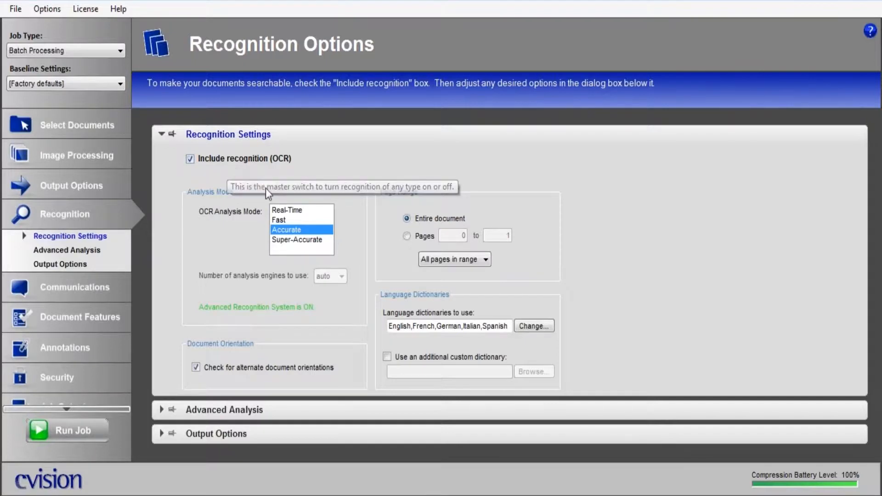
mouse_move(326, 247)
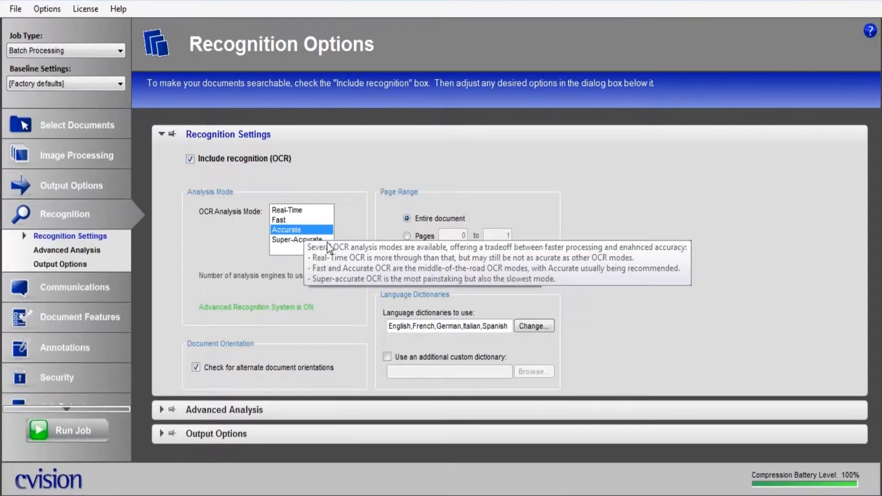
mouse_move(316, 244)
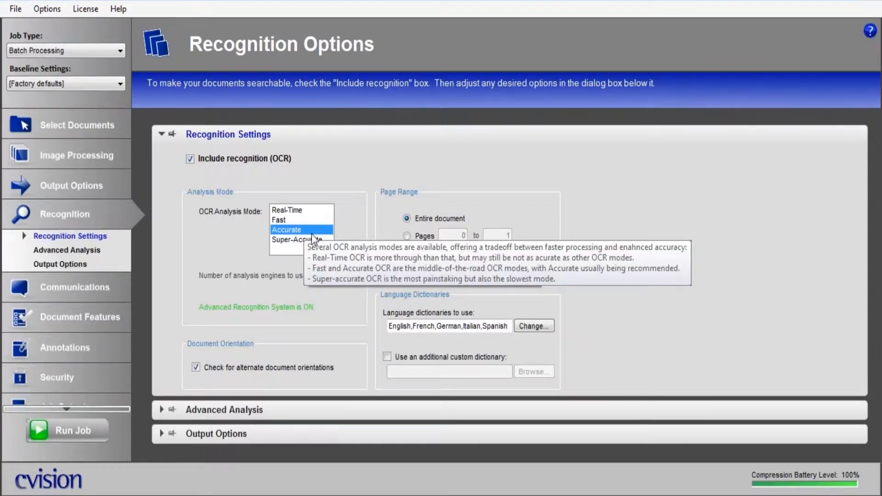
mouse_move(344, 234)
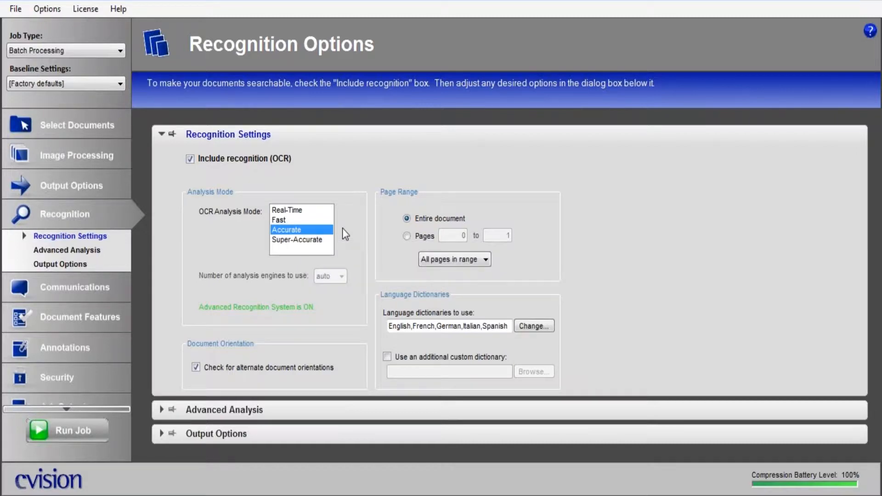
mouse_move(348, 250)
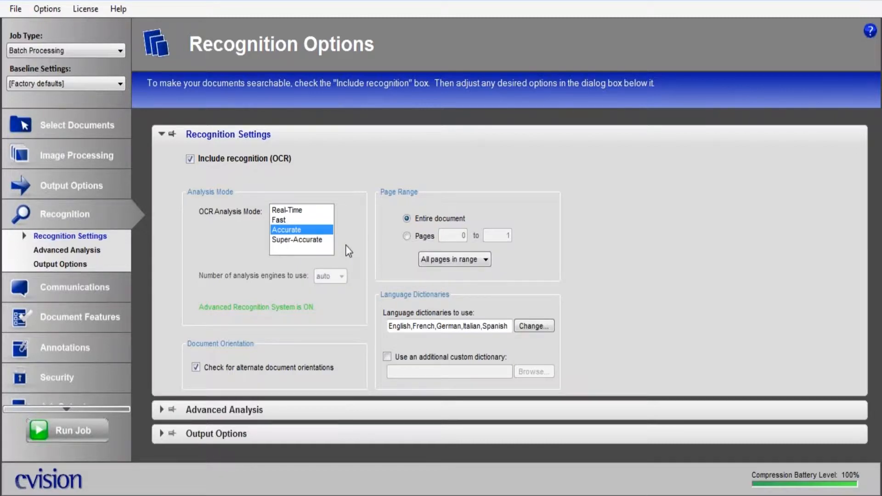
left_click(67, 250)
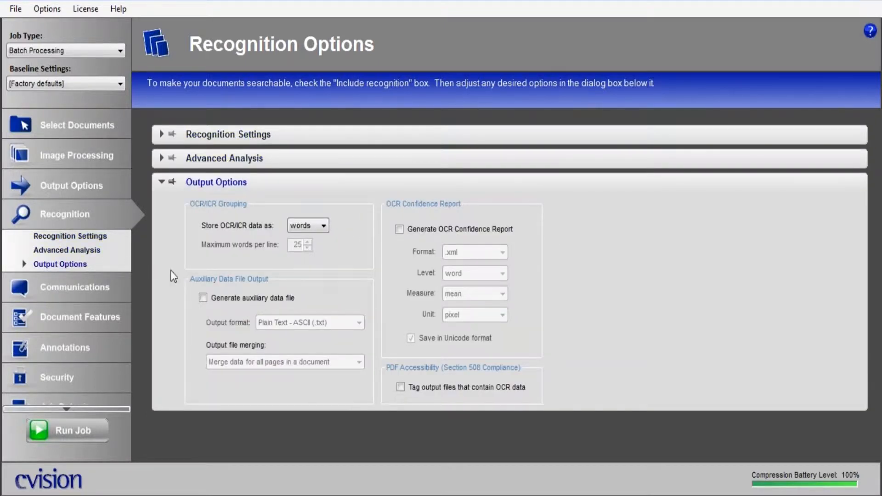
mouse_move(214, 301)
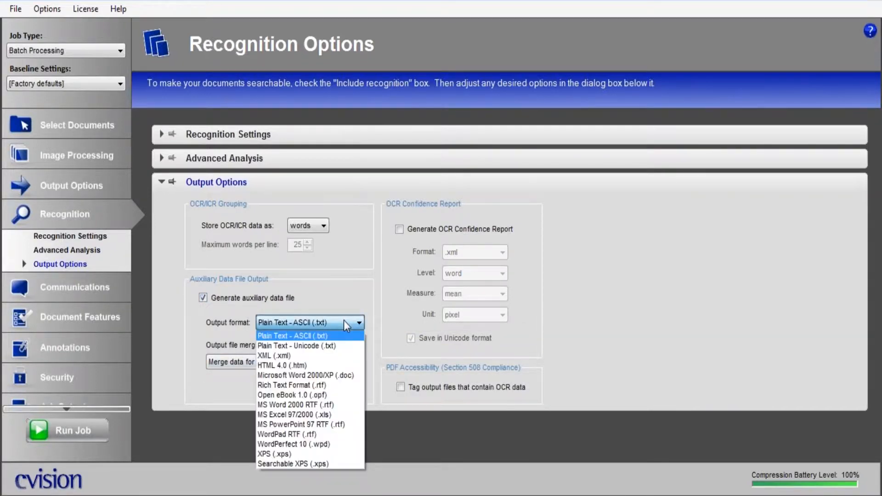
mouse_move(305, 375)
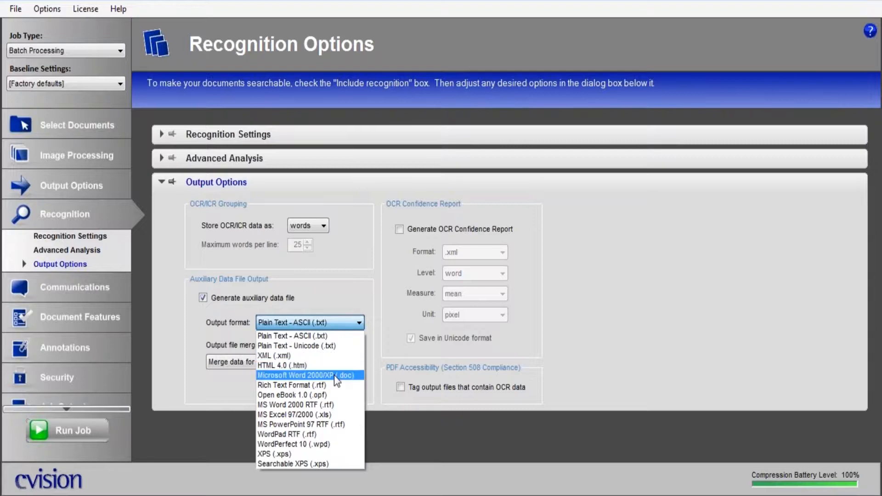
mouse_move(315, 311)
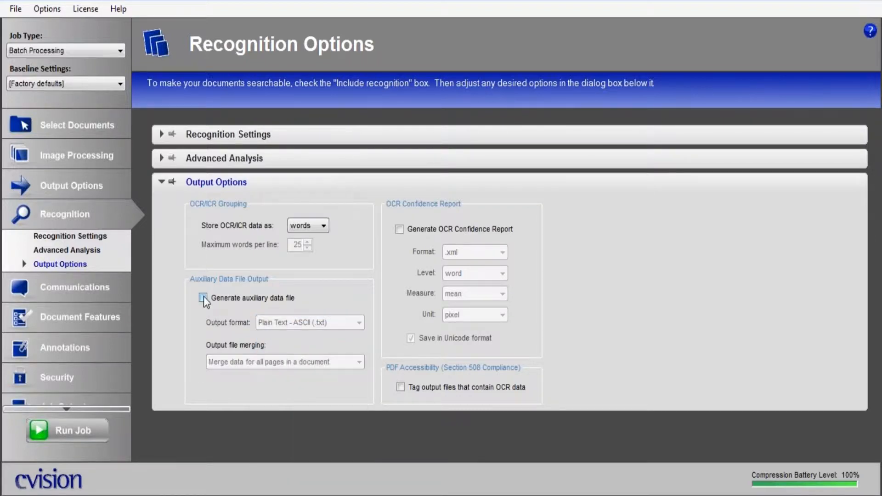
Browse FTP communications, document features and metadata settings, landing on header annotations.
left_click(73, 288)
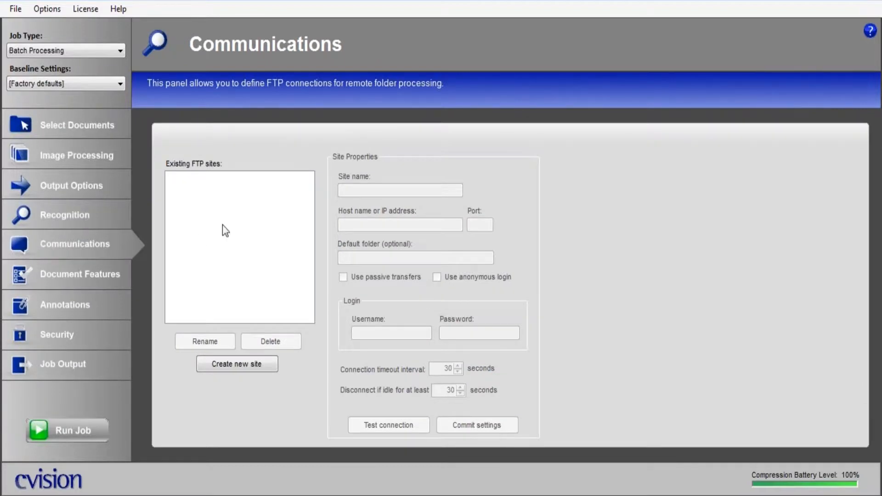
mouse_move(157, 238)
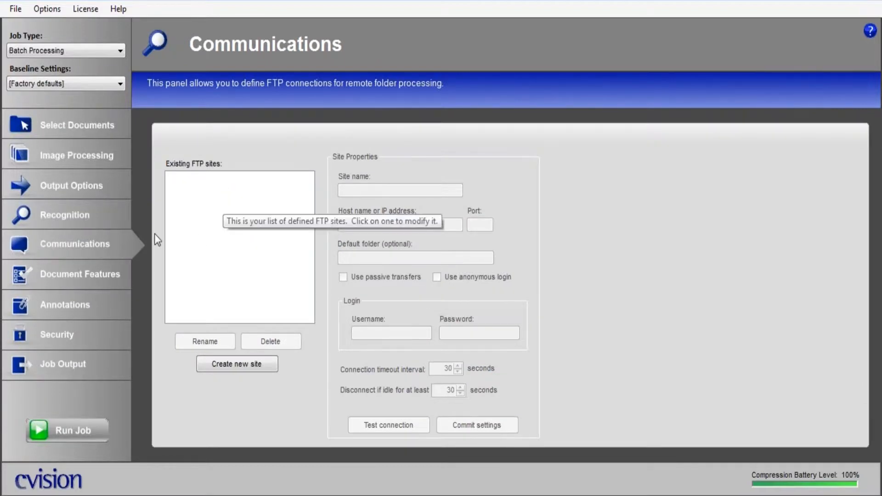
left_click(79, 274)
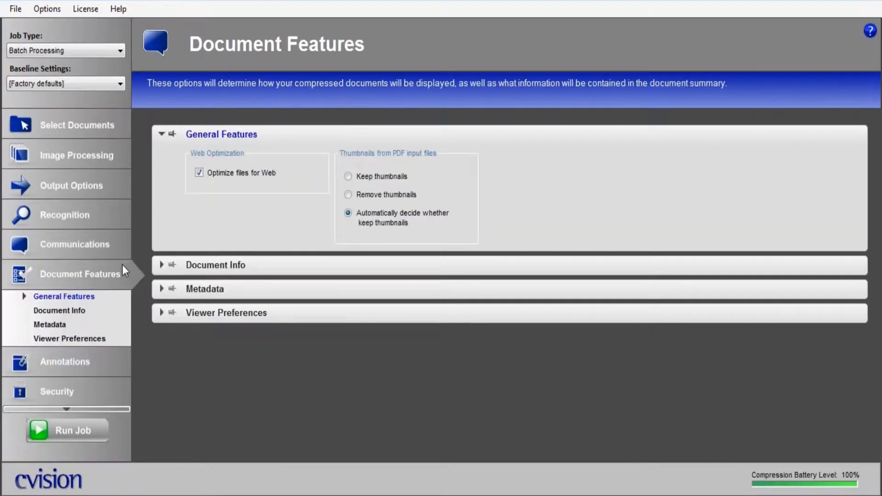
mouse_move(58, 310)
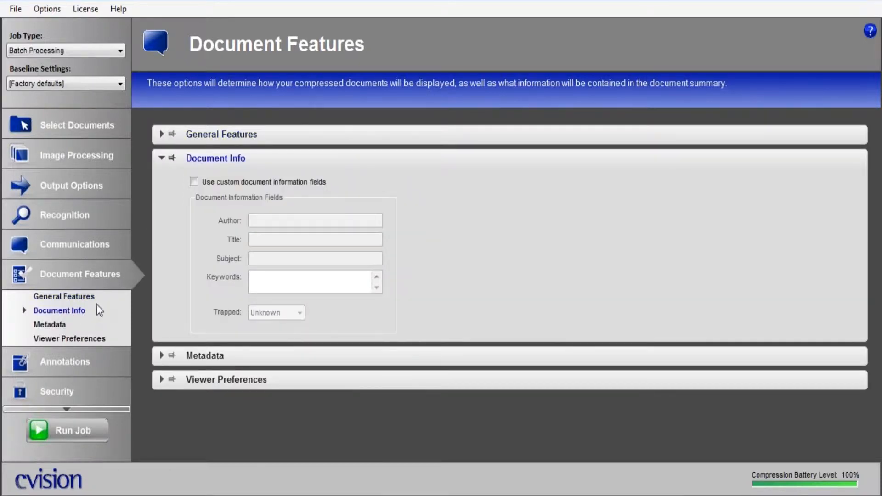
mouse_move(202, 255)
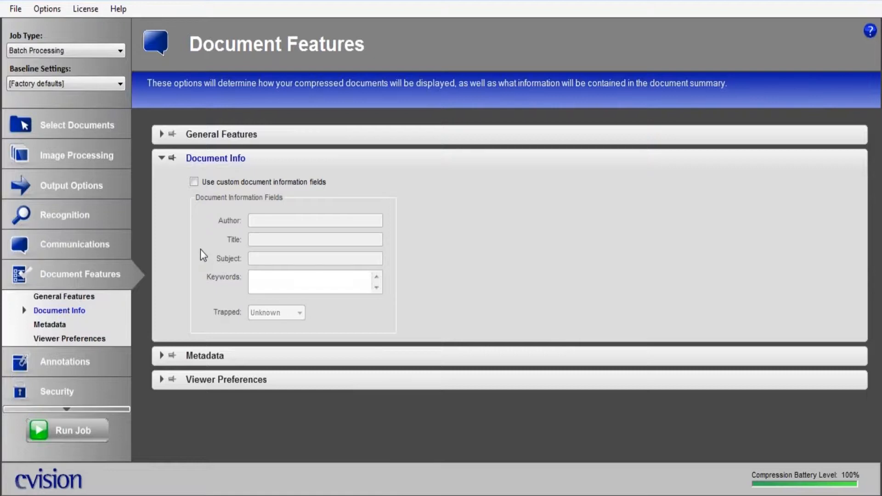
mouse_move(73, 319)
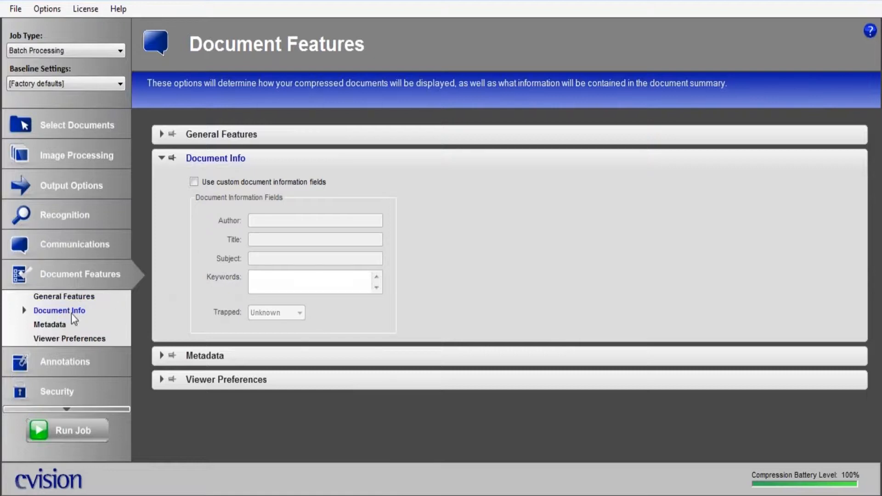
left_click(49, 324)
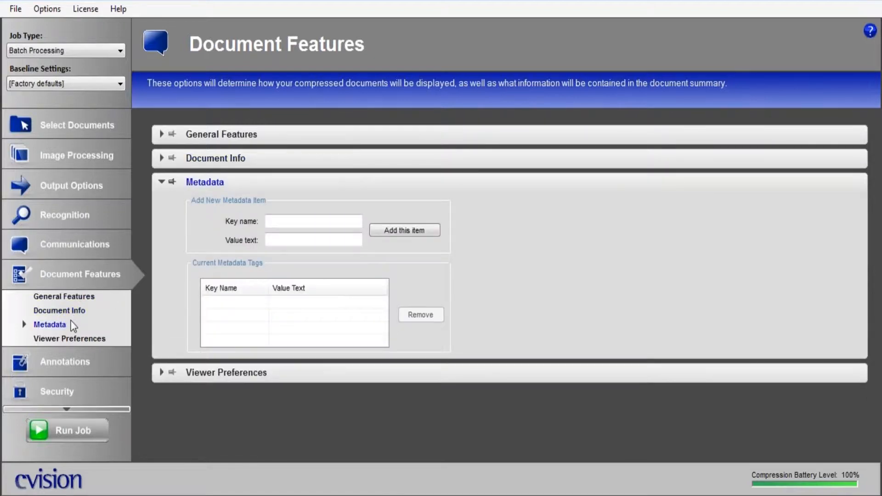
mouse_move(108, 390)
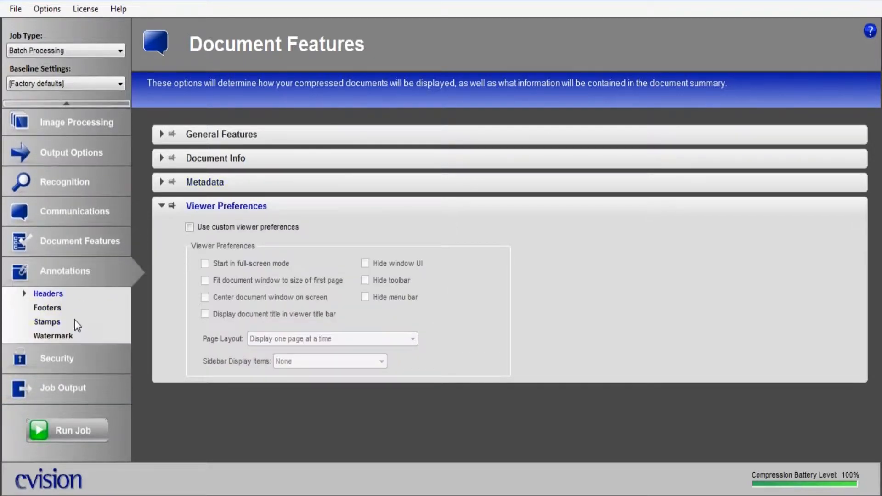
left_click(49, 294)
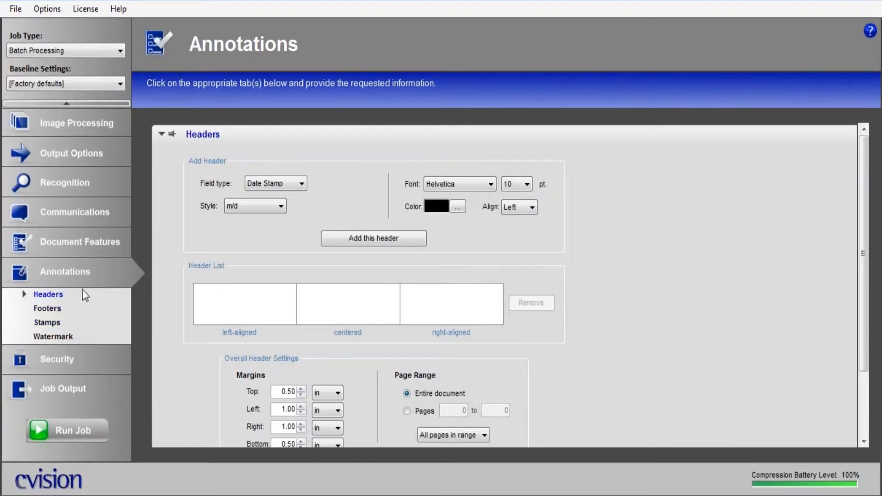
Review stamp, watermark and password/encryption settings, then show the Job Output view.
left_click(47, 323)
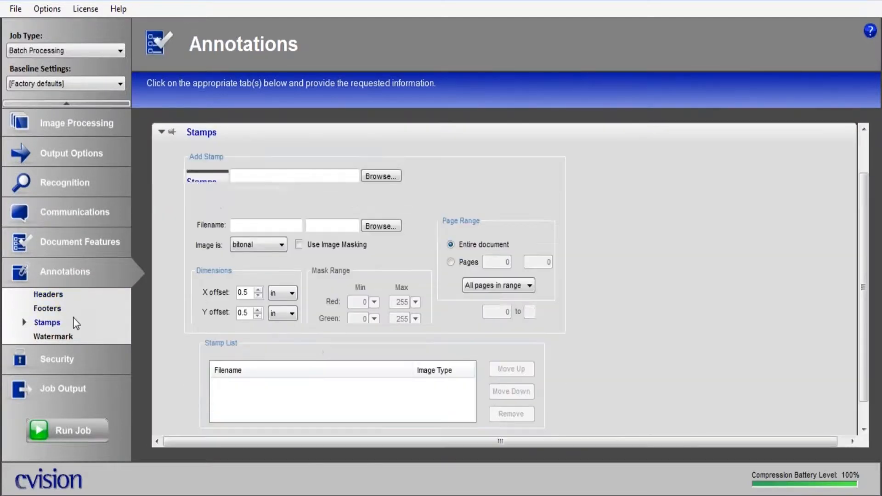
left_click(53, 336)
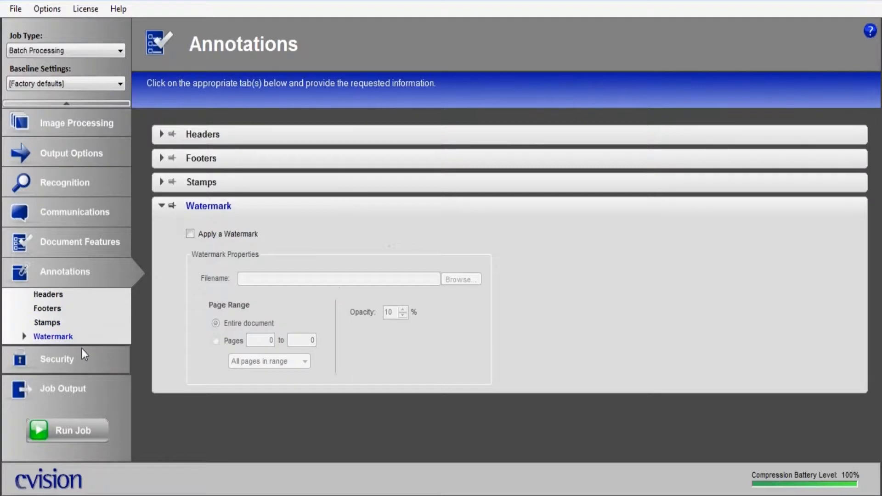
left_click(57, 359)
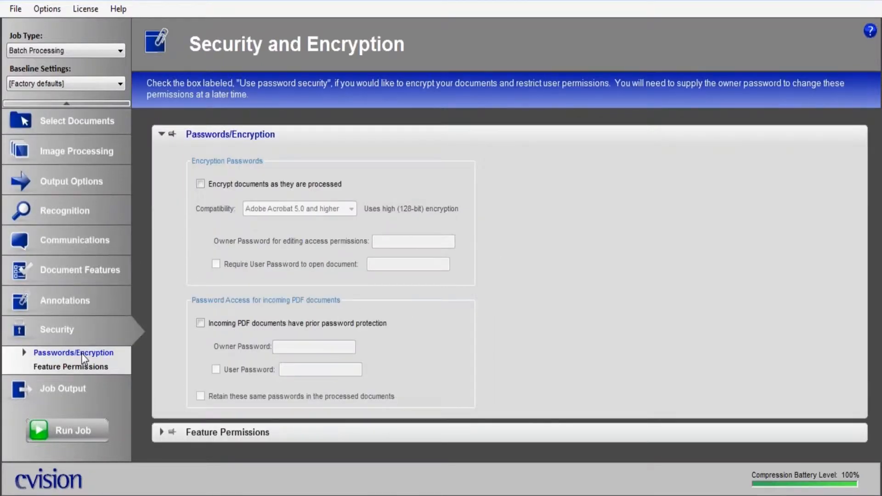
mouse_move(98, 359)
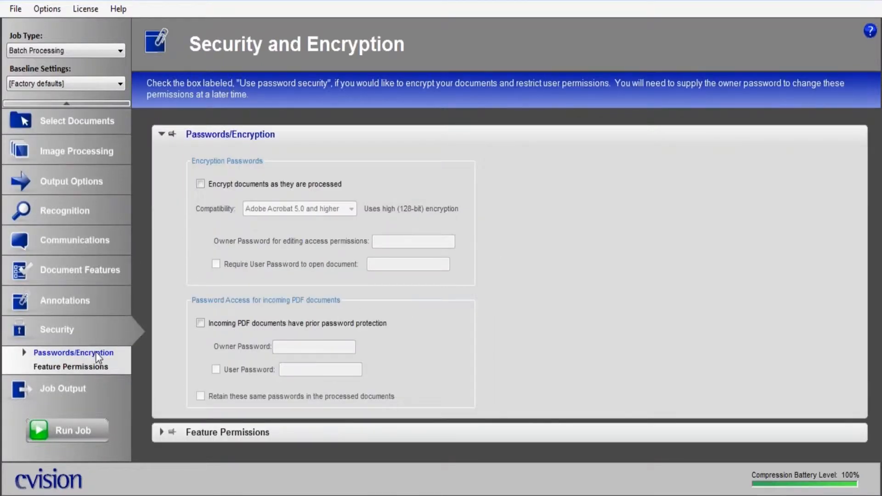
mouse_move(106, 377)
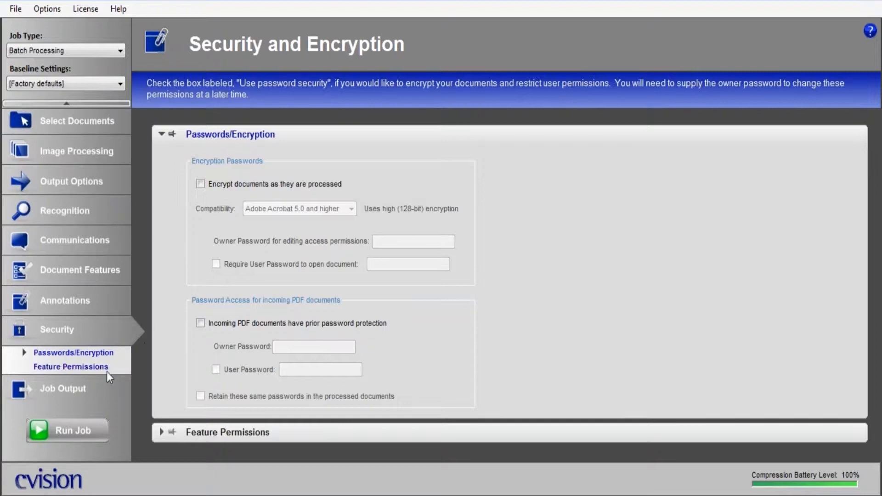
left_click(63, 388)
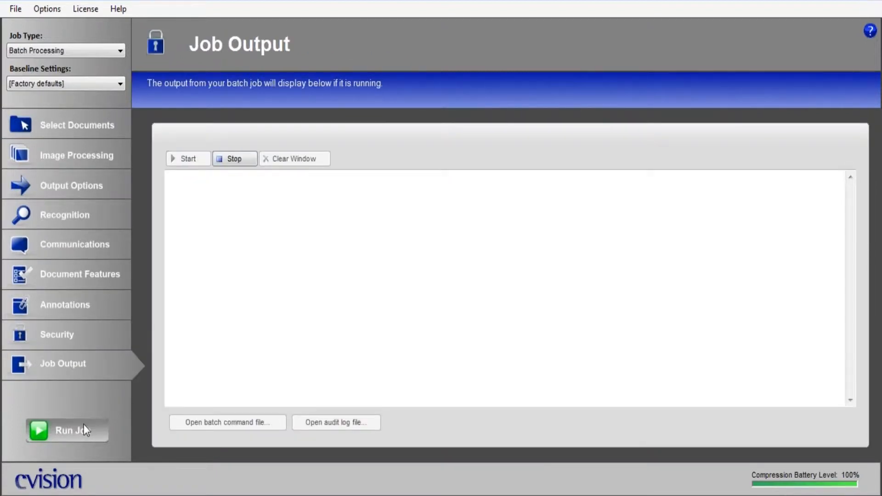
Start the batch job converting the three sample documents into searchable PDFs.
left_click(66, 430)
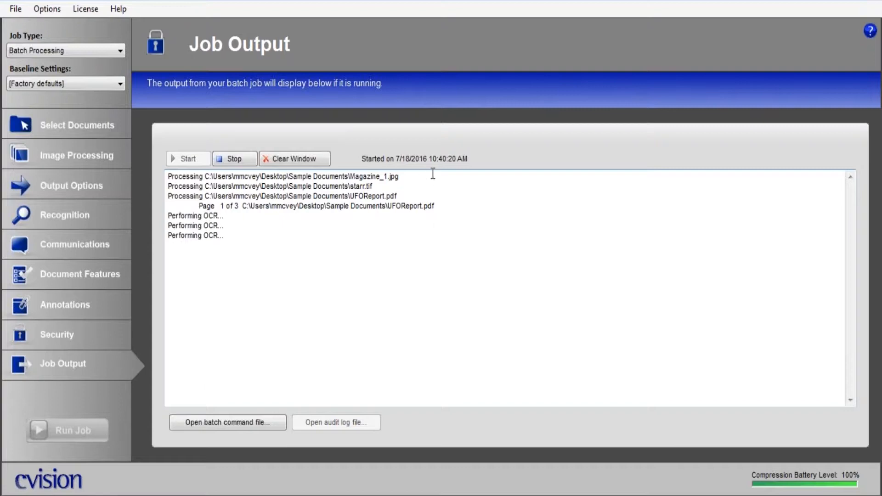
mouse_move(448, 171)
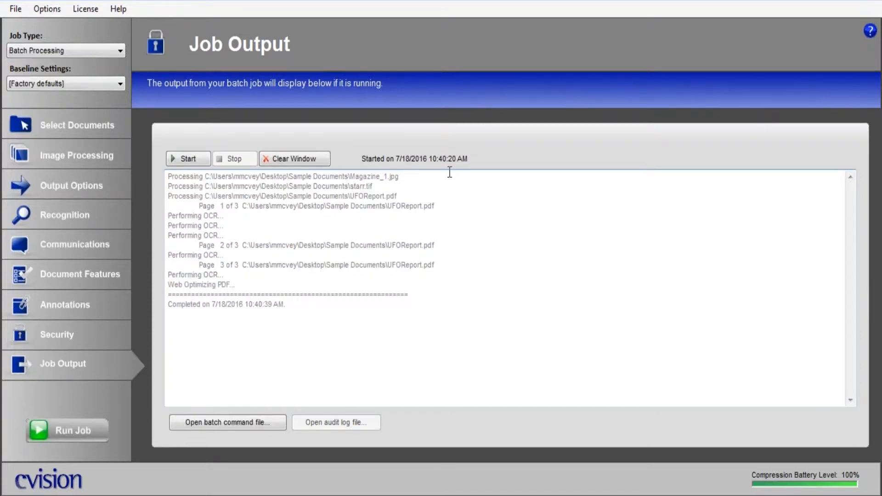
mouse_move(250, 327)
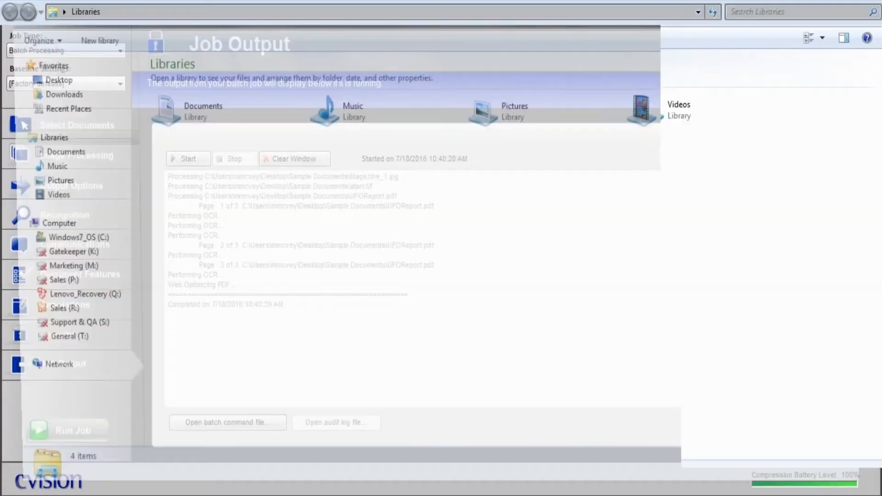
Browse to Desktop > Sample Documents and select the converted UFOReport.CV01 PDF.
left_click(47, 77)
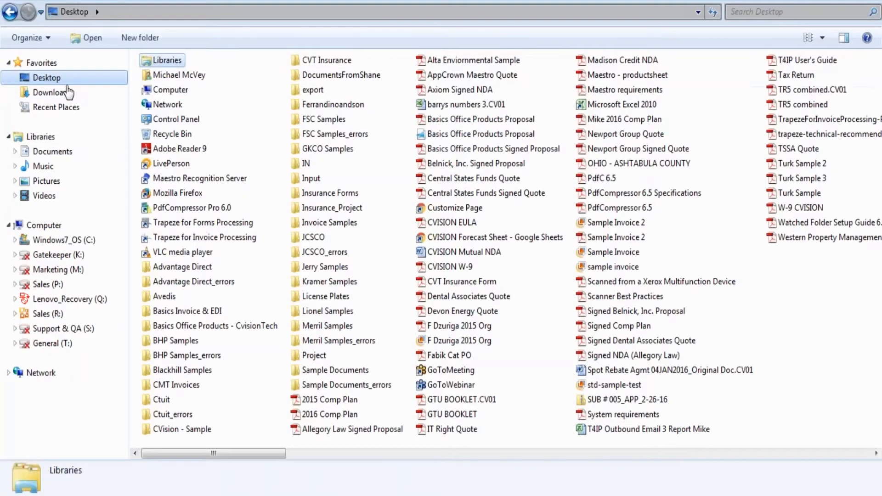
double_click(335, 371)
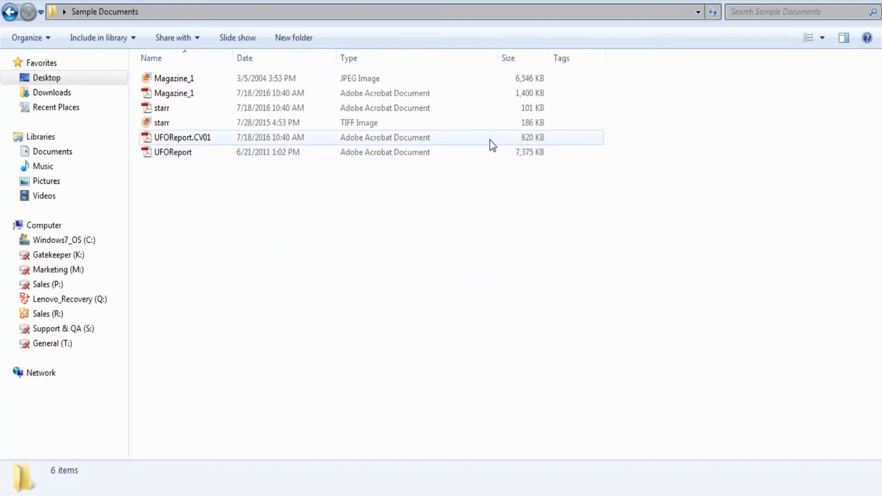
left_click(174, 152)
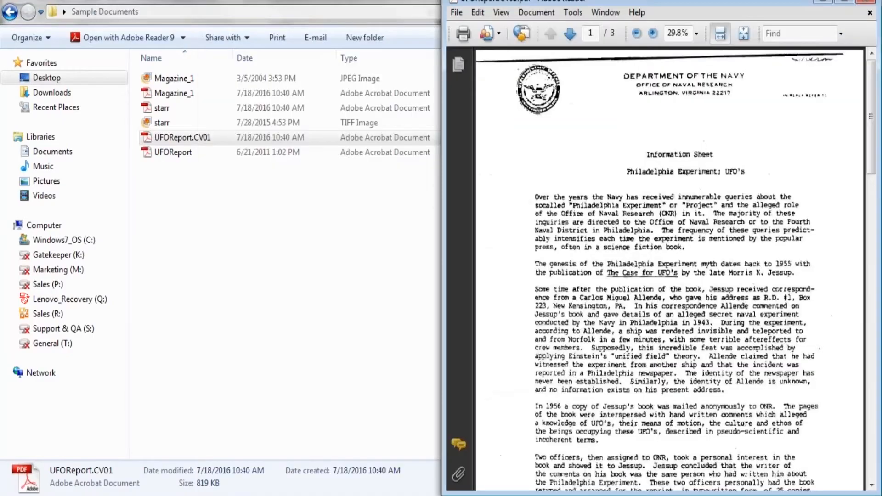
mouse_move(717, 20)
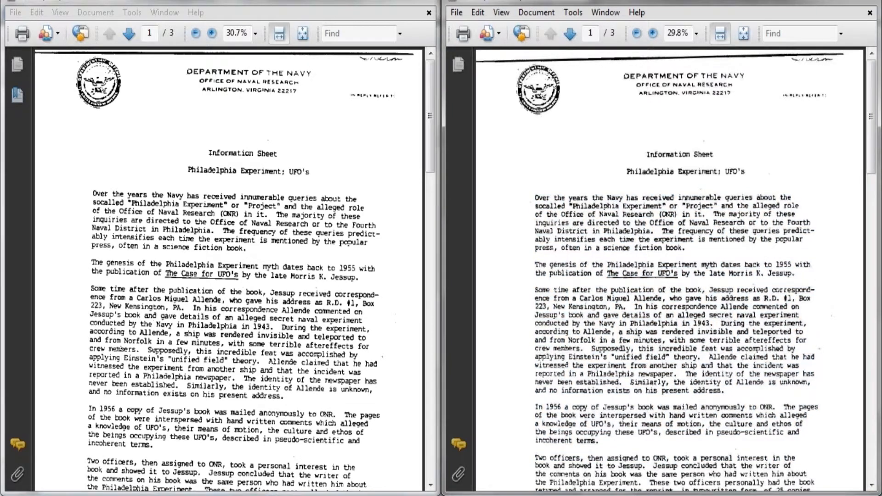
Search the converted UFO report for 'exp' and find the word experiment highlighted.
left_click(799, 33)
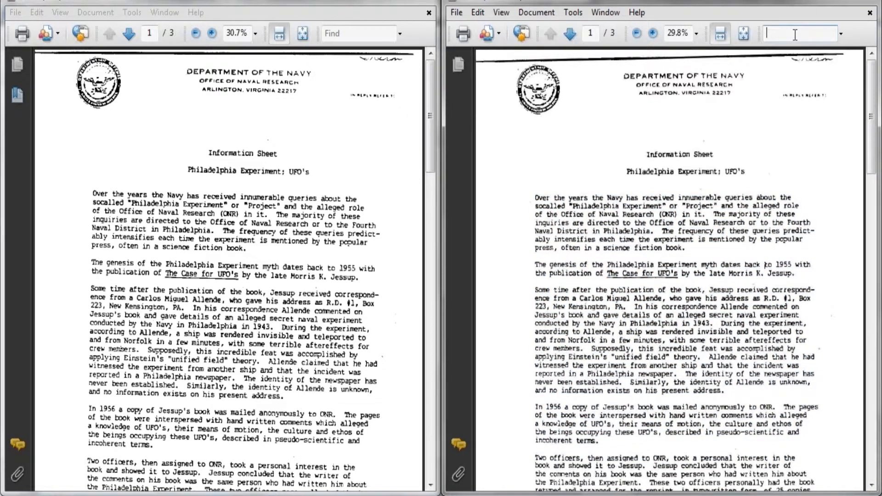
type("exp")
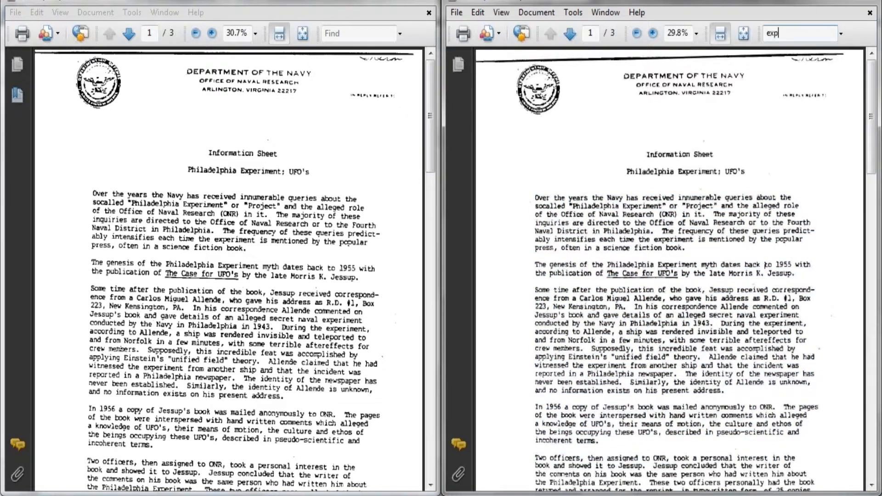
key("Return")
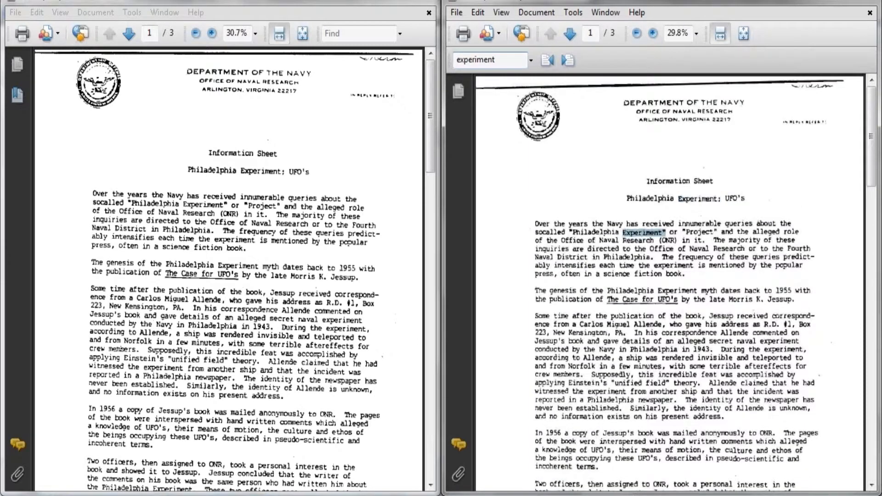
left_click(567, 61)
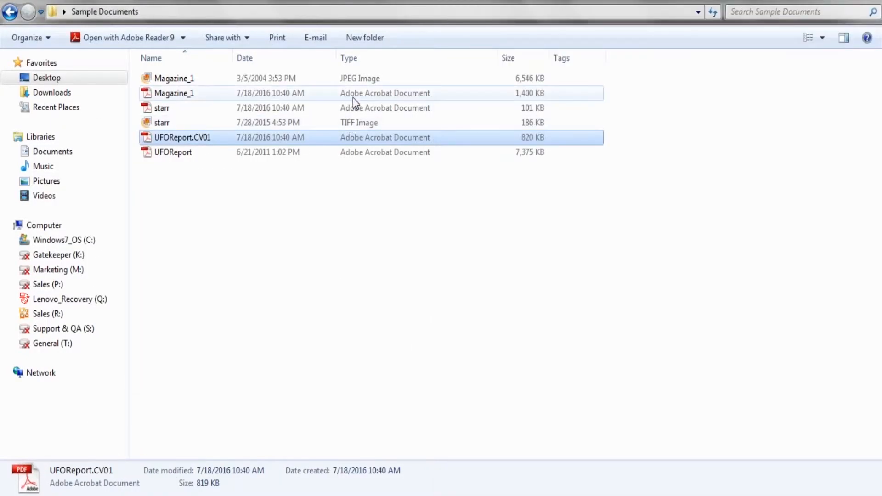
Open the converted starr PDF beside the original starr TIFF for comparison.
left_click(162, 122)
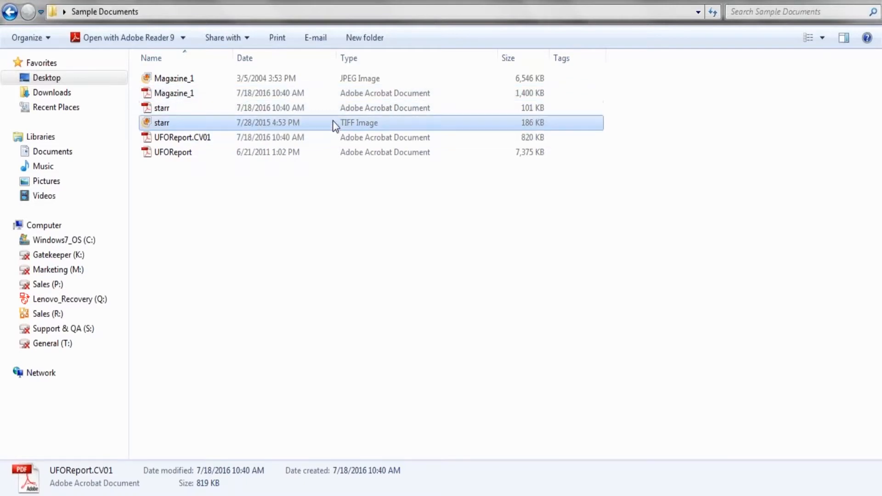
double_click(162, 122)
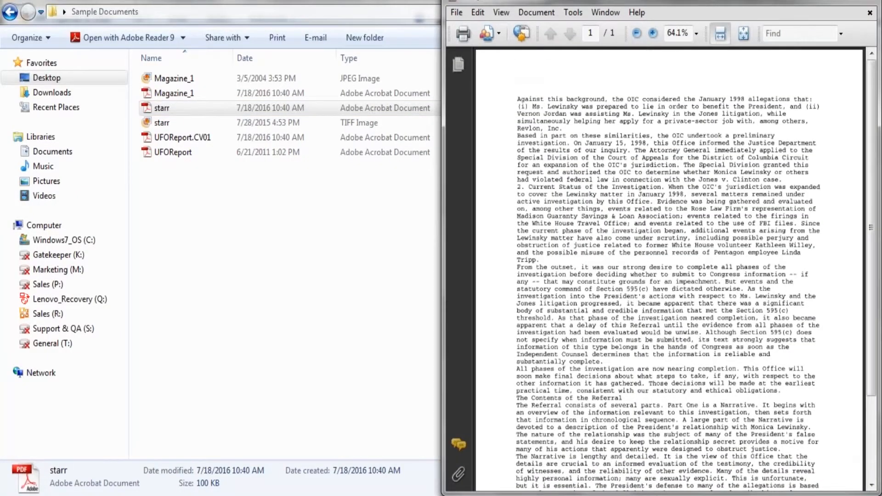
double_click(161, 108)
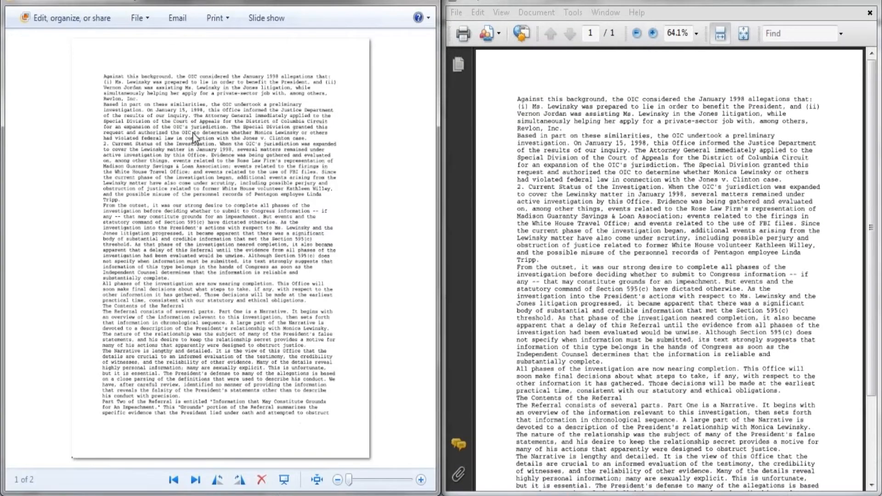
mouse_move(452, 140)
type("o")
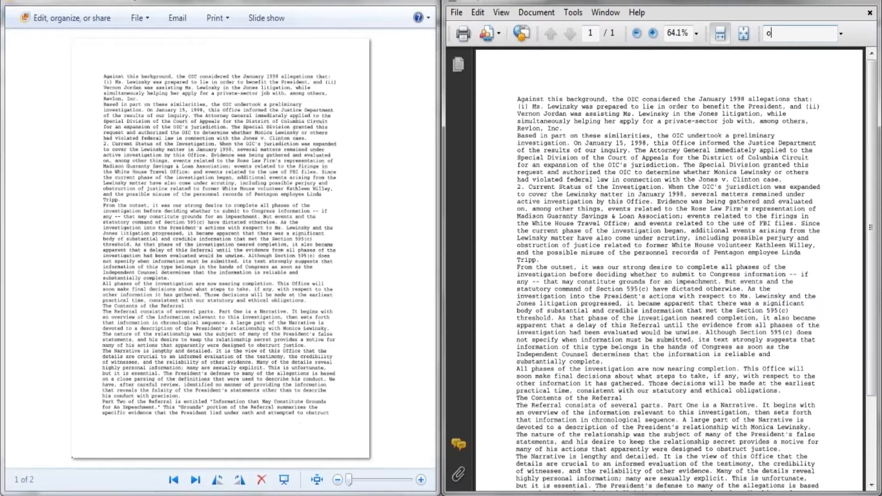
Find the word office in the starr PDF and dismiss the no-more-matches message.
key("Return")
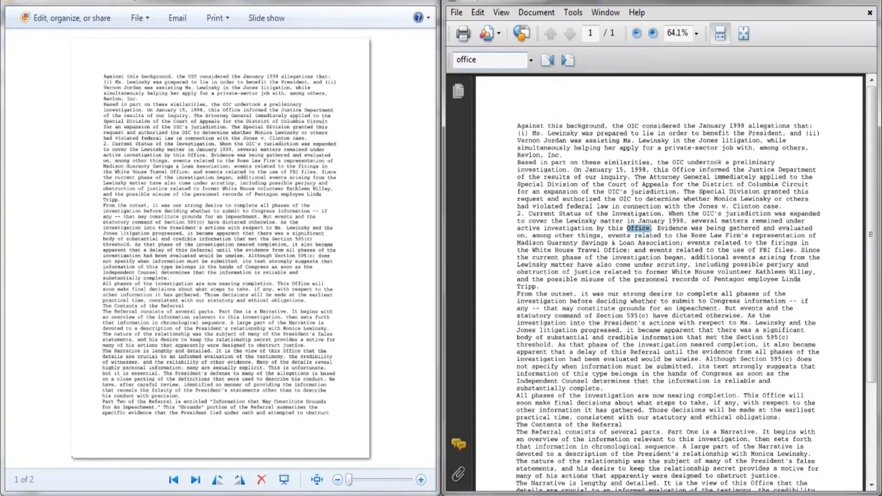
left_click(568, 60)
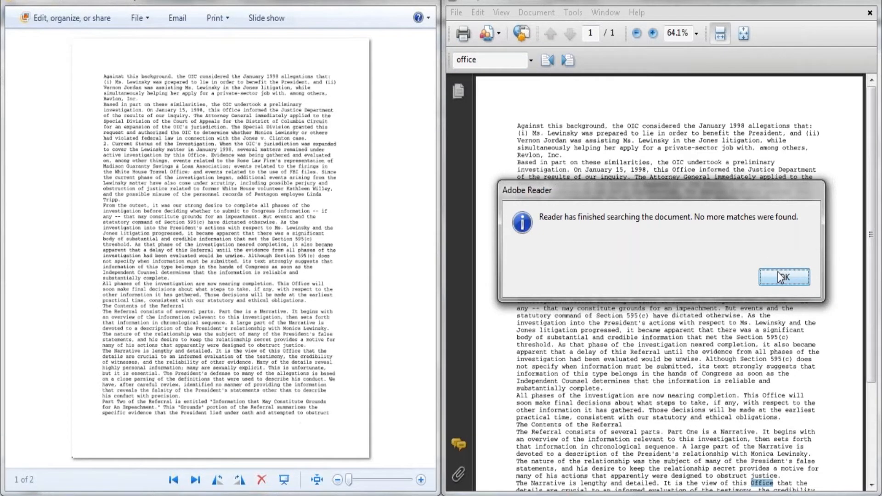
left_click(783, 277)
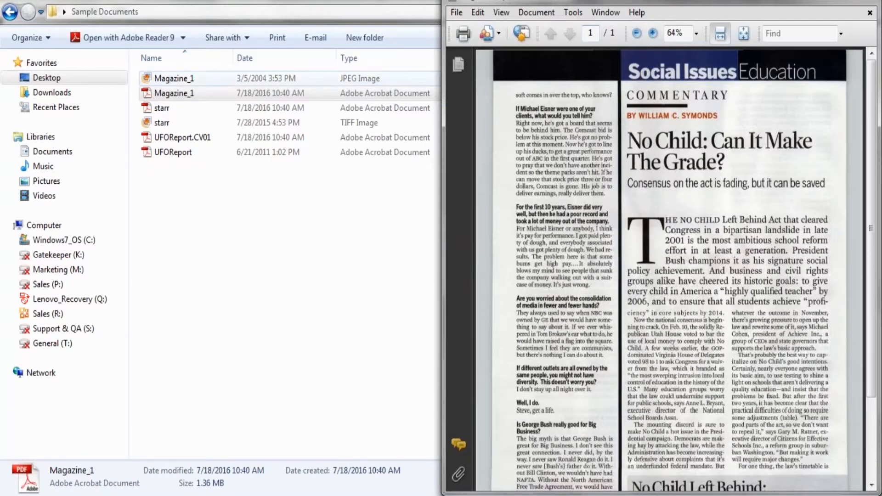
Open the original Magazine_1 image beside the PDF and find the word child in it.
double_click(173, 78)
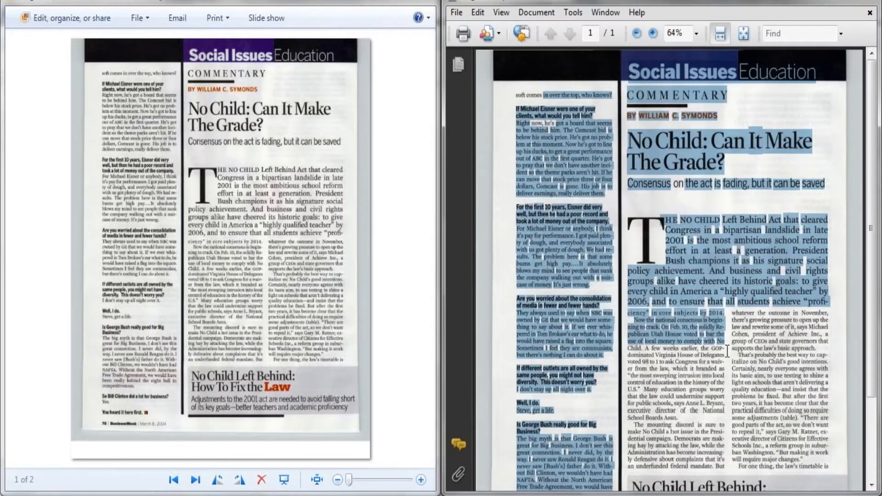
left_click(702, 180)
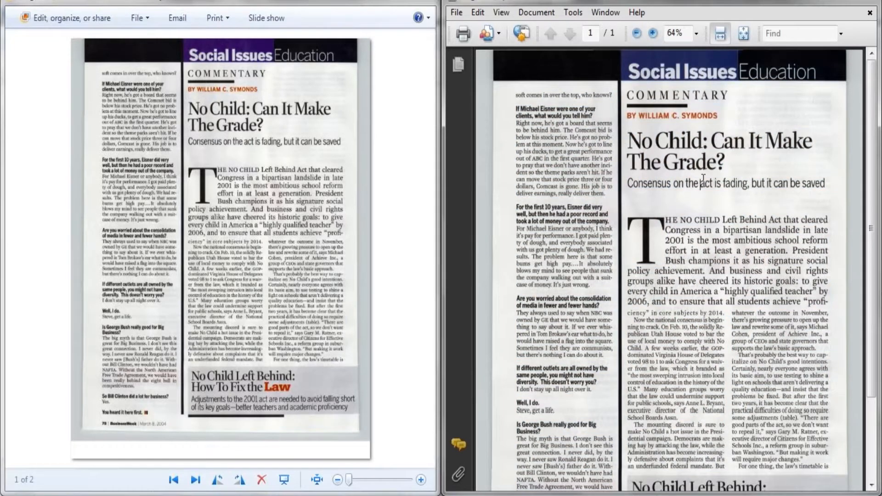
left_click(798, 33)
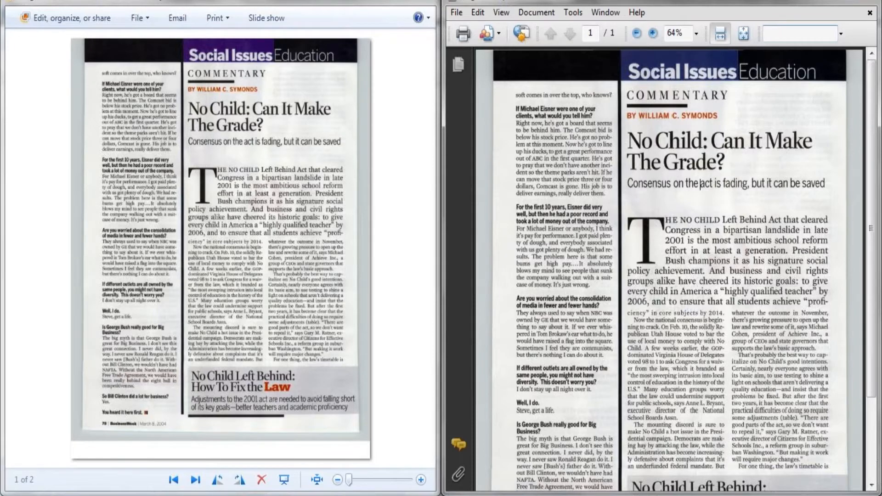
type("child")
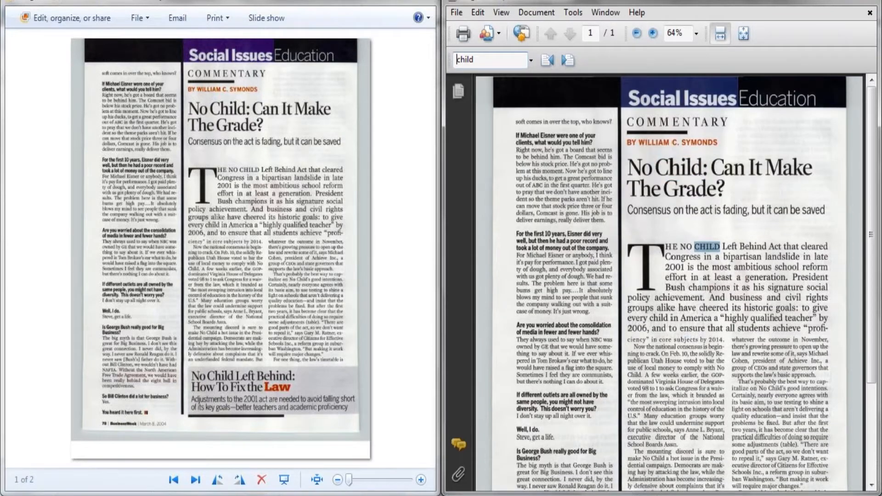
scroll("down", 3)
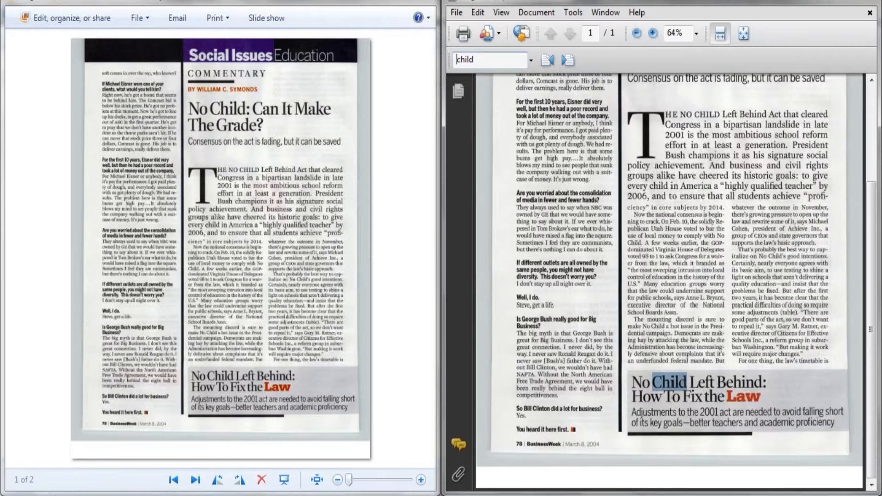
mouse_move(803, 26)
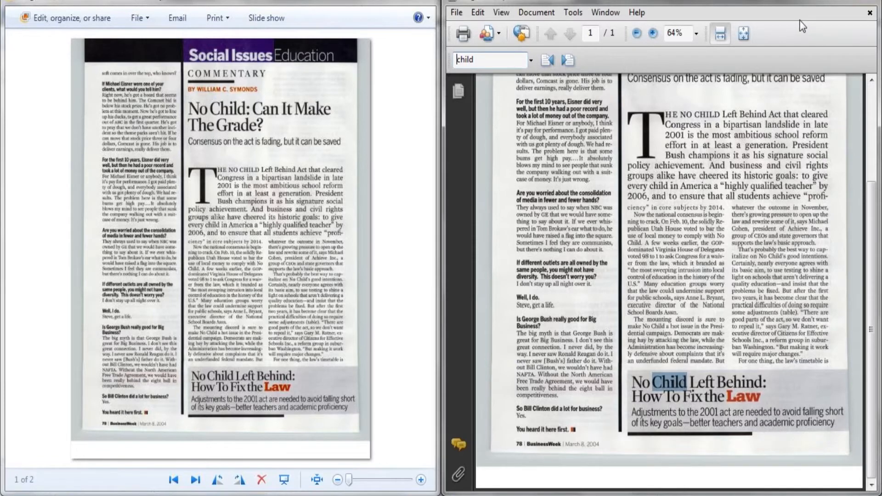